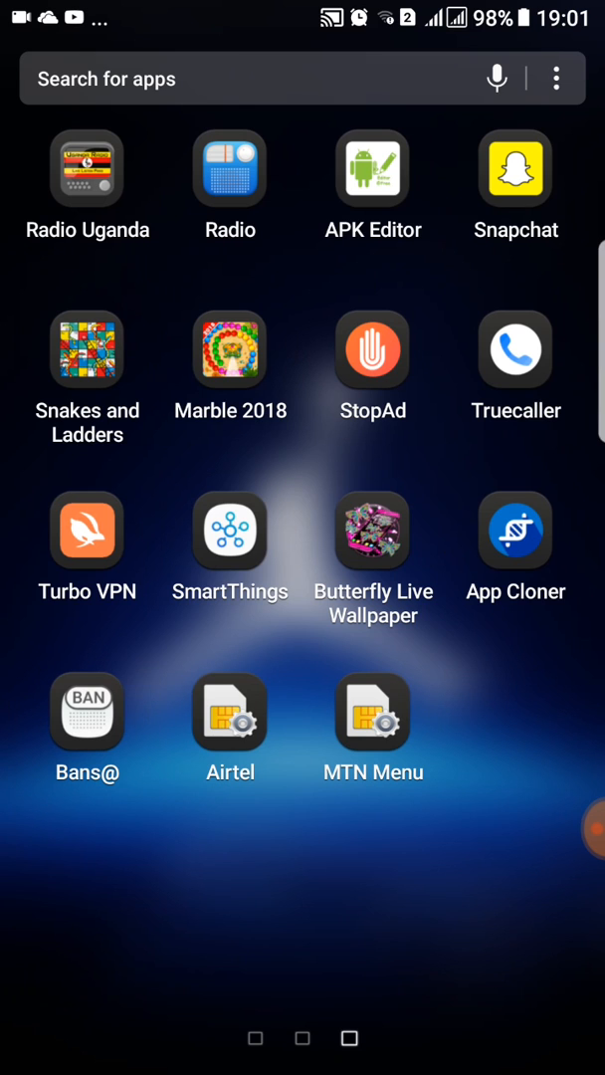
- Launch the Google Play Store from the Android home screen
left_click(87, 530)
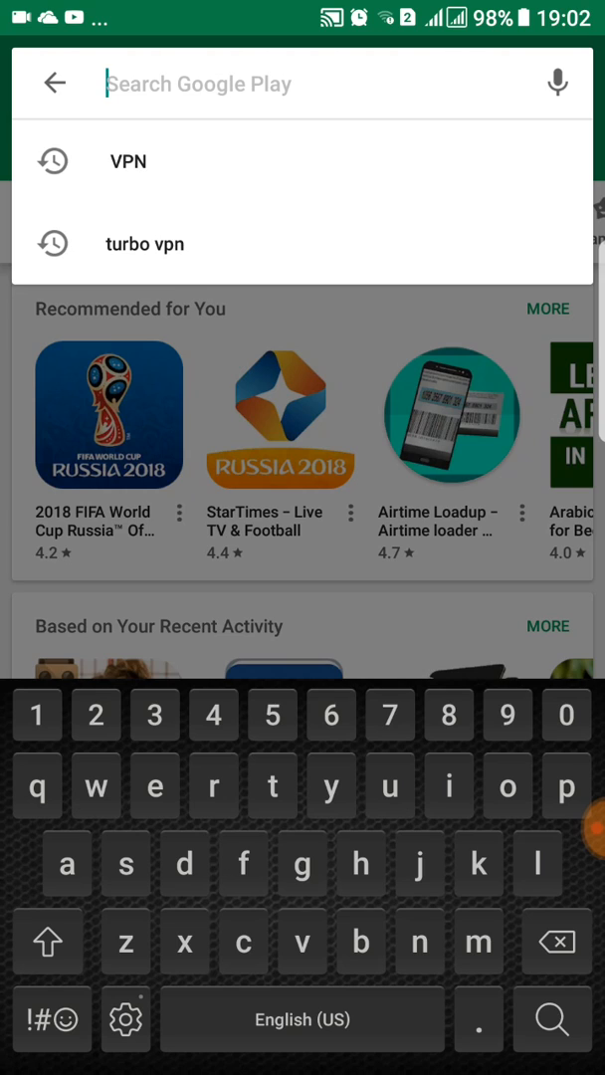
- Search Google Play for 'turbo vpn' via the earlier-search suggestion
type("v")
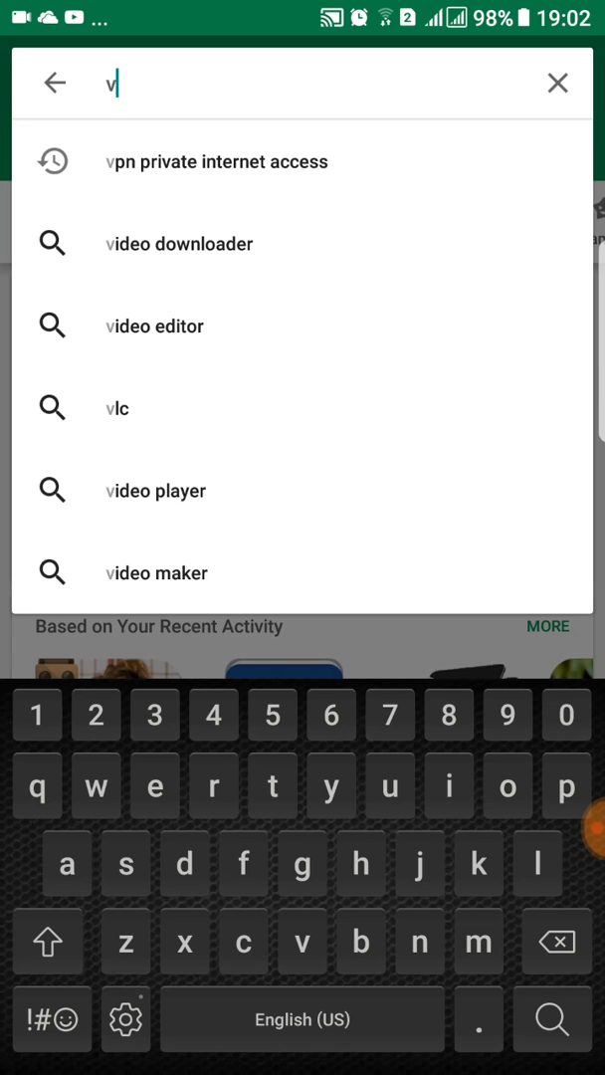
type("turb")
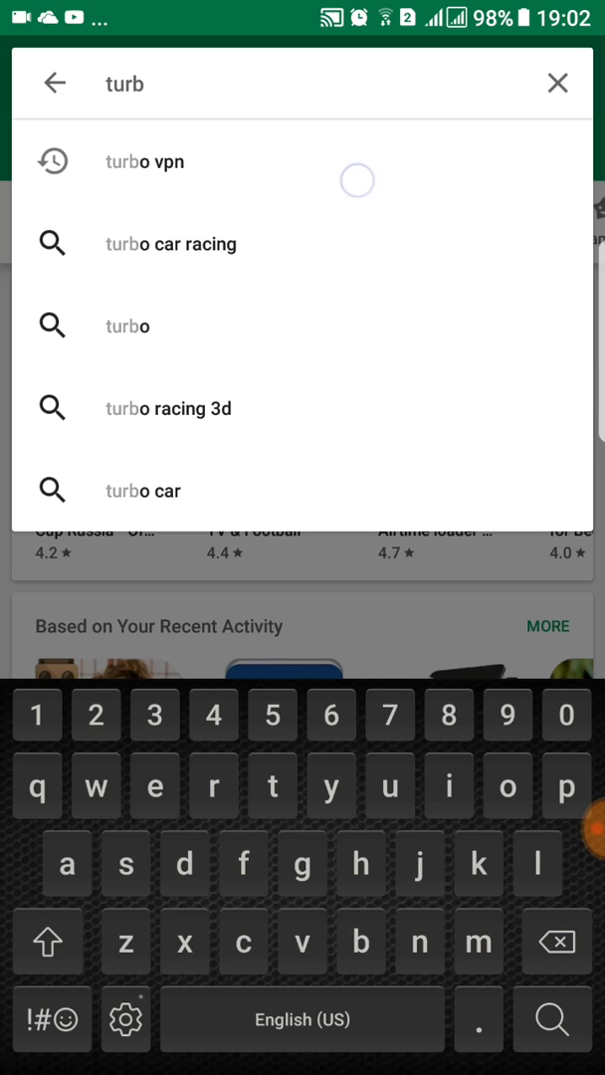
left_click(144, 161)
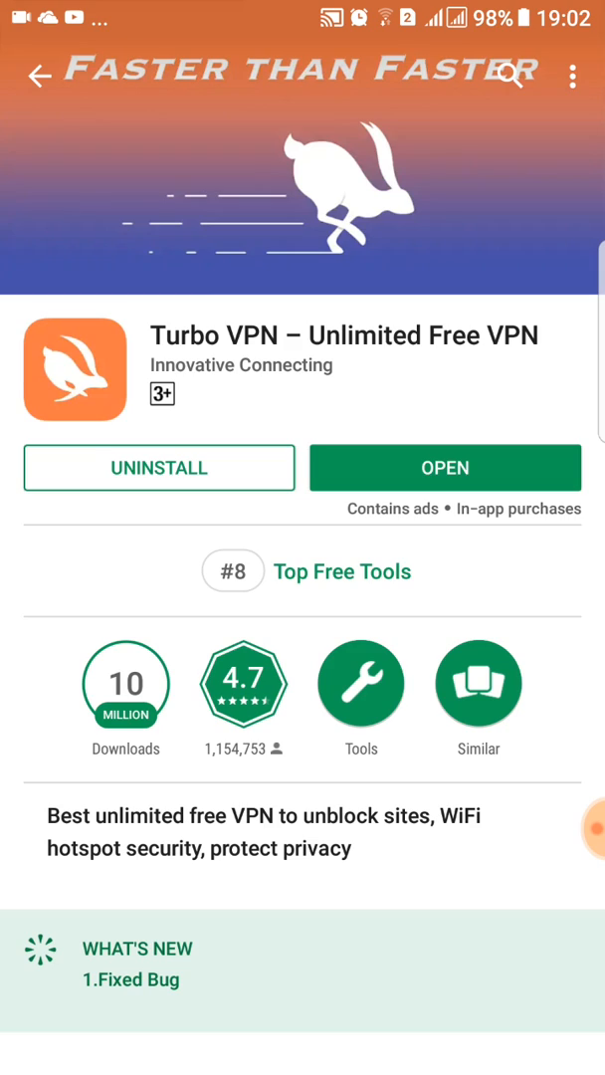
- Open Turbo VPN's full About description covering features, user terms and China restriction
left_click(445, 468)
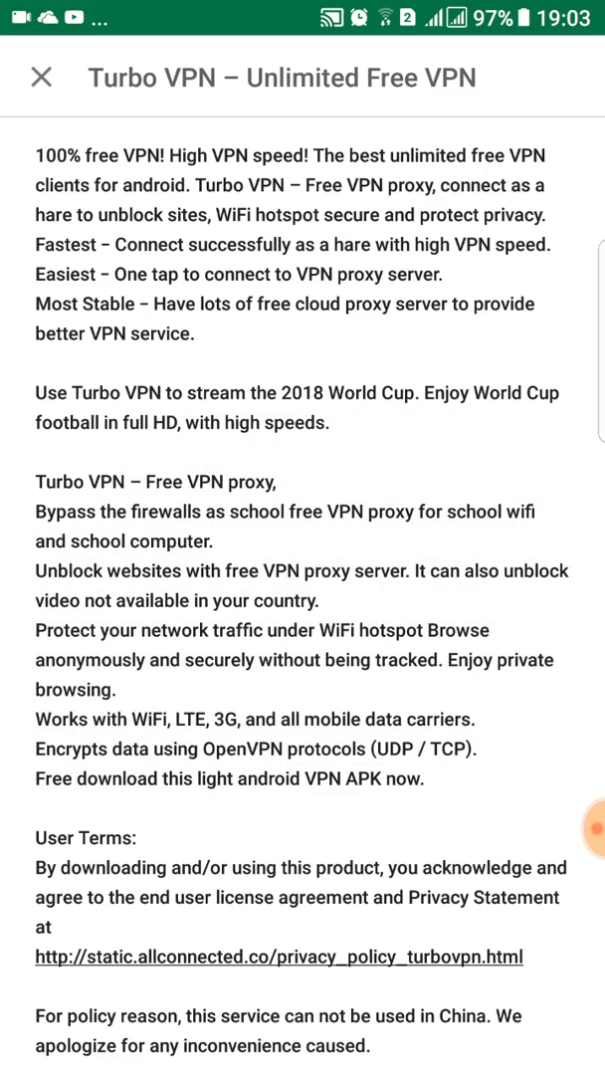
- Scroll the Turbo VPN description and start the installed app connecting
scroll("down", 3)
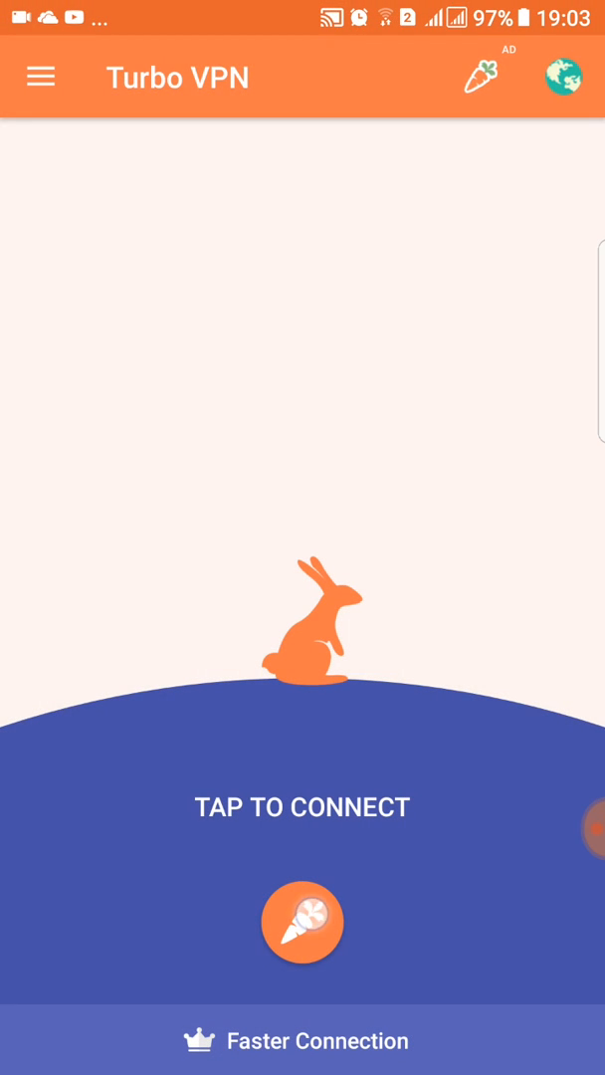
left_click(302, 922)
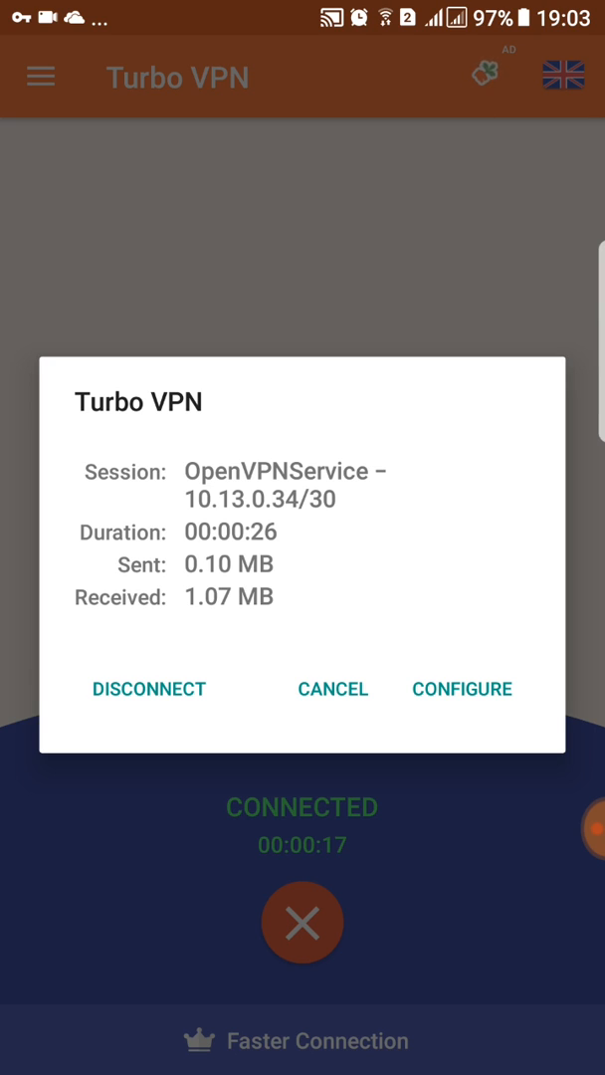
- Cancel the session details dialog, keeping the VPN connected on the main screen
left_click(333, 688)
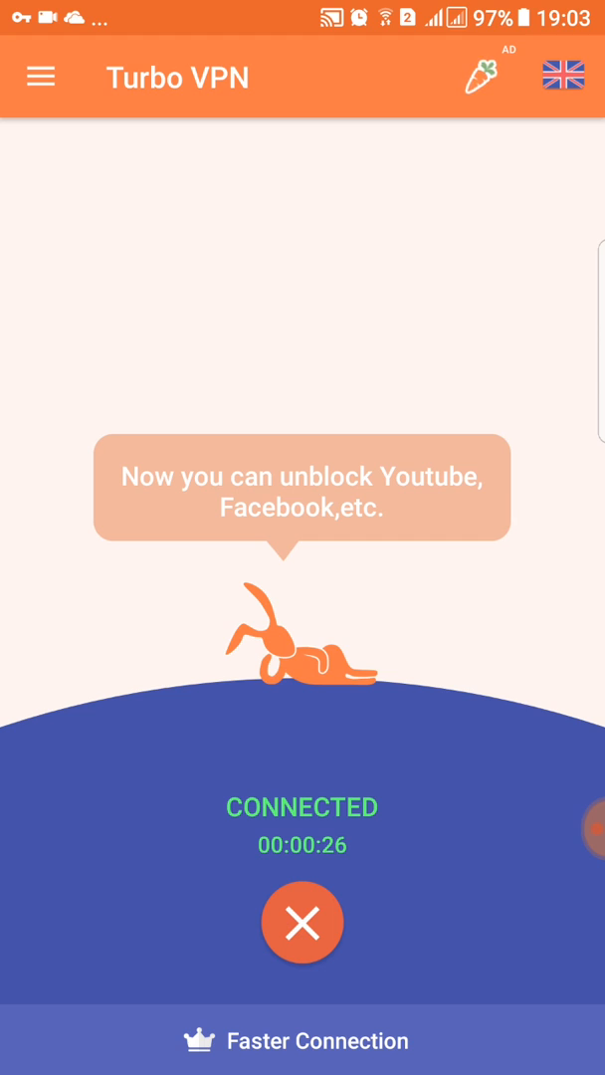